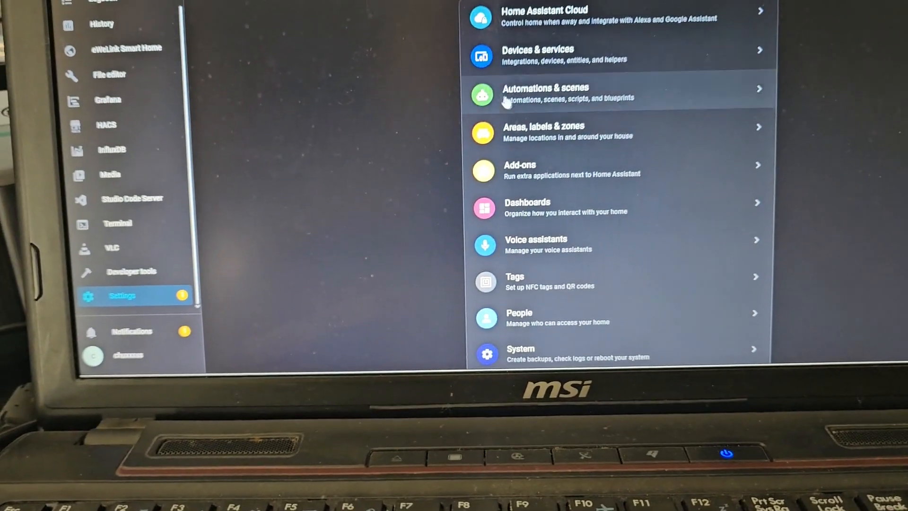
Go to Add-ons in Settings and open the Add-on Store listing ESPHome and eWeLink
scroll("down", 3)
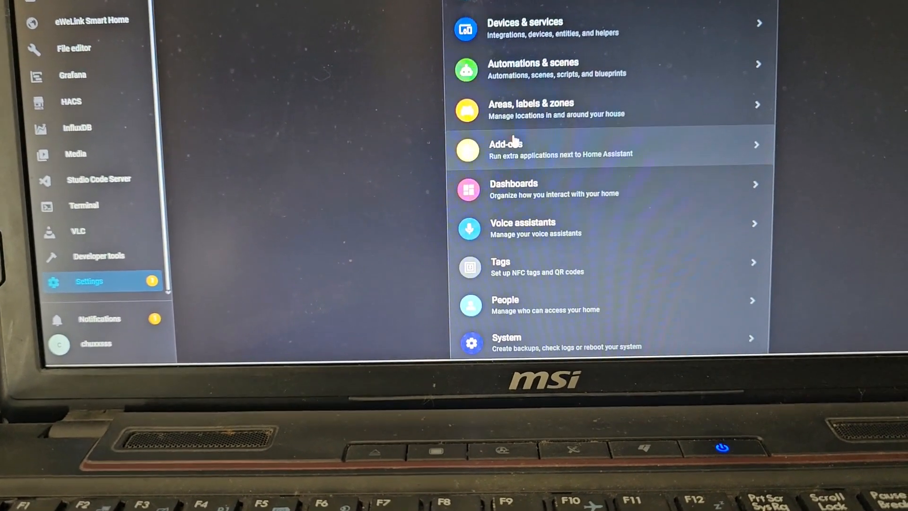
left_click(505, 143)
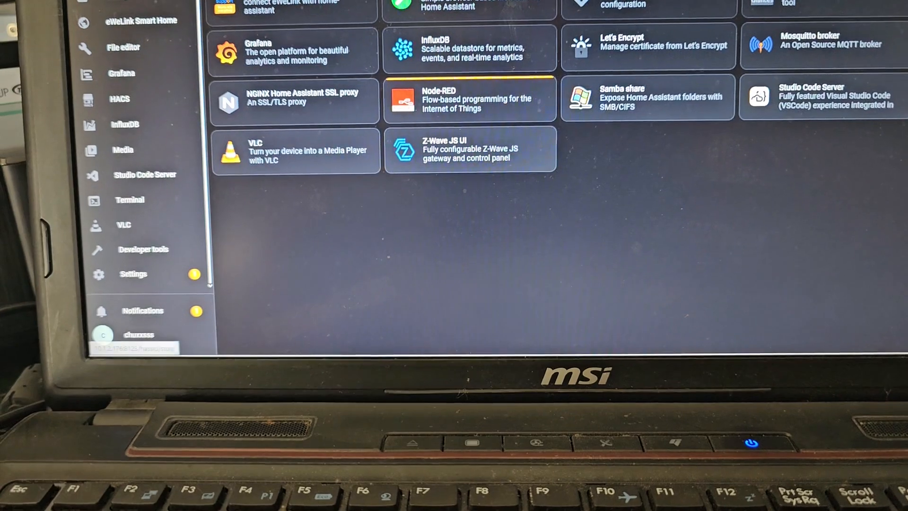
scroll("down", 3)
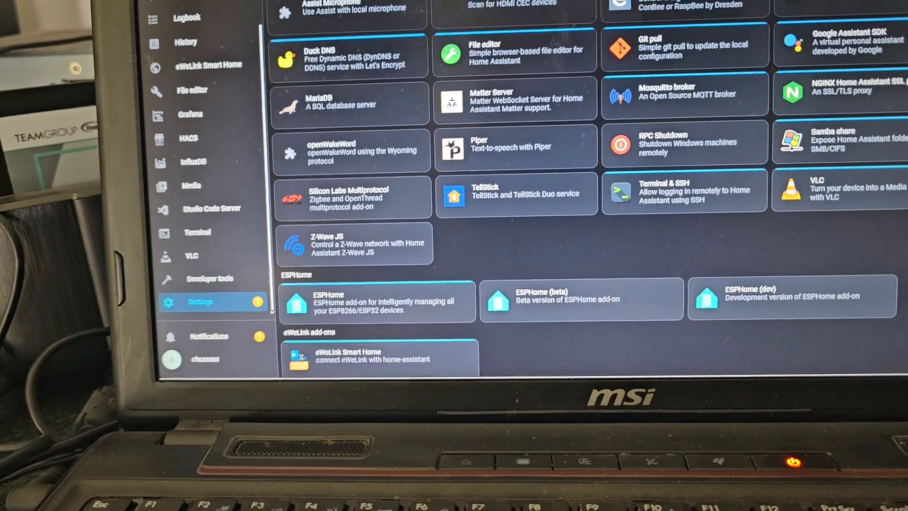
Add the repository github.com/fl4p/home-assistant-addons (Offgrid HA Addons) in Repositories
scroll("down", 3)
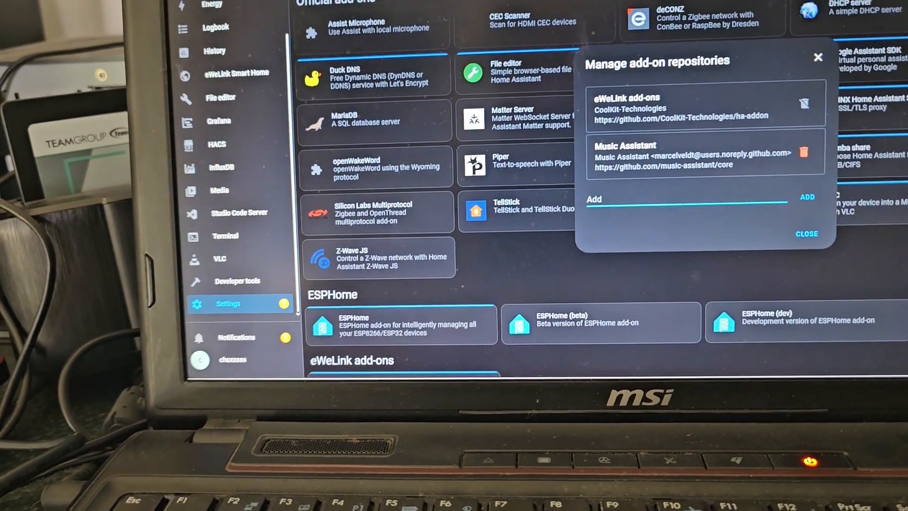
left_click(684, 199)
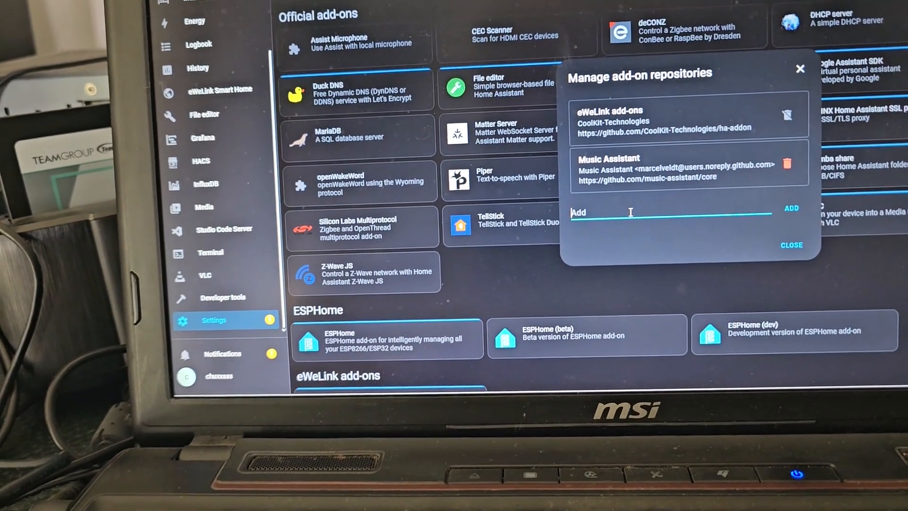
right_click(631, 212)
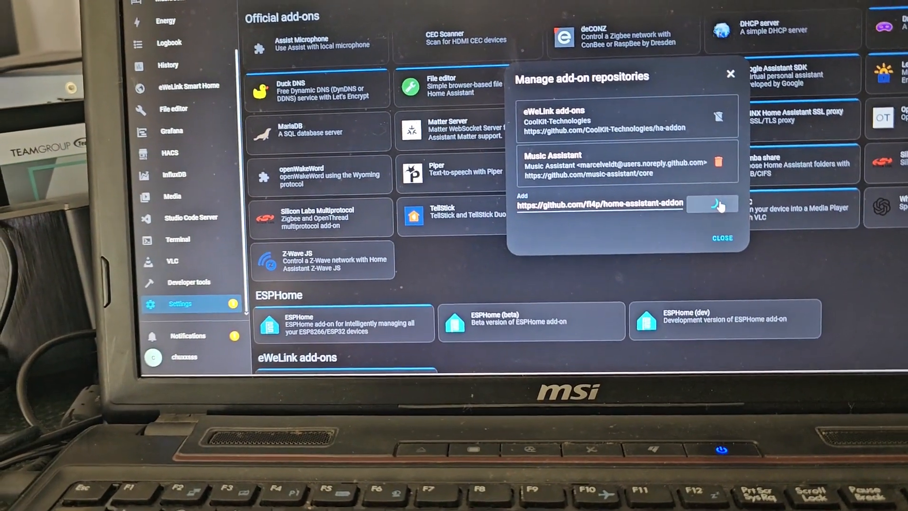
left_click(712, 204)
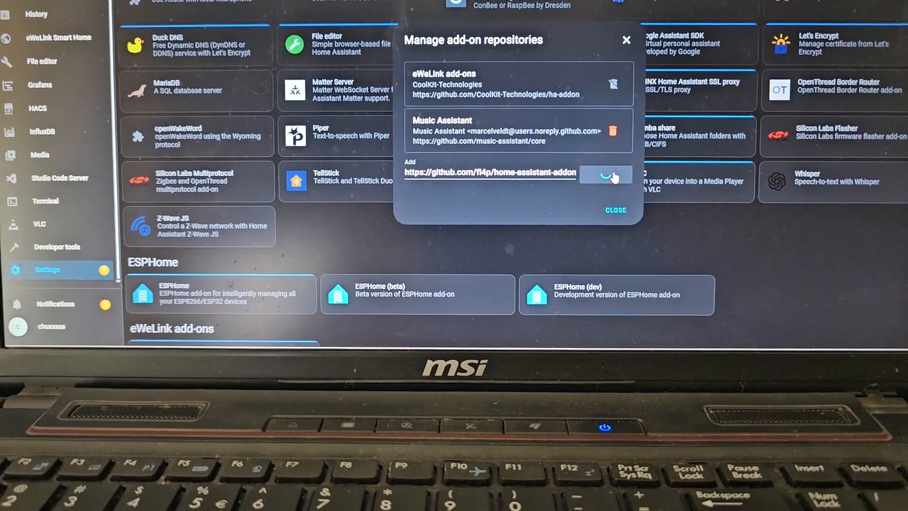
left_click(605, 175)
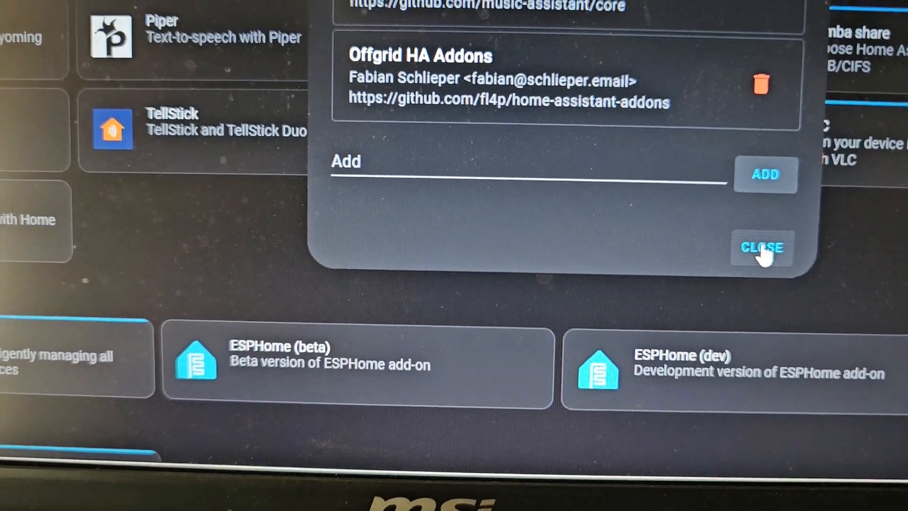
Close the repositories dialog and search the store for 'Ba' to find Batmon
left_click(762, 247)
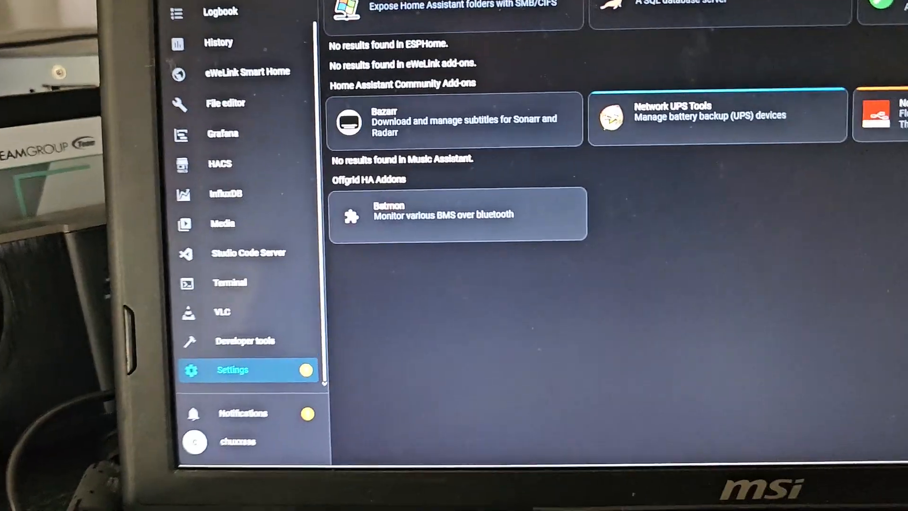
type("Ba")
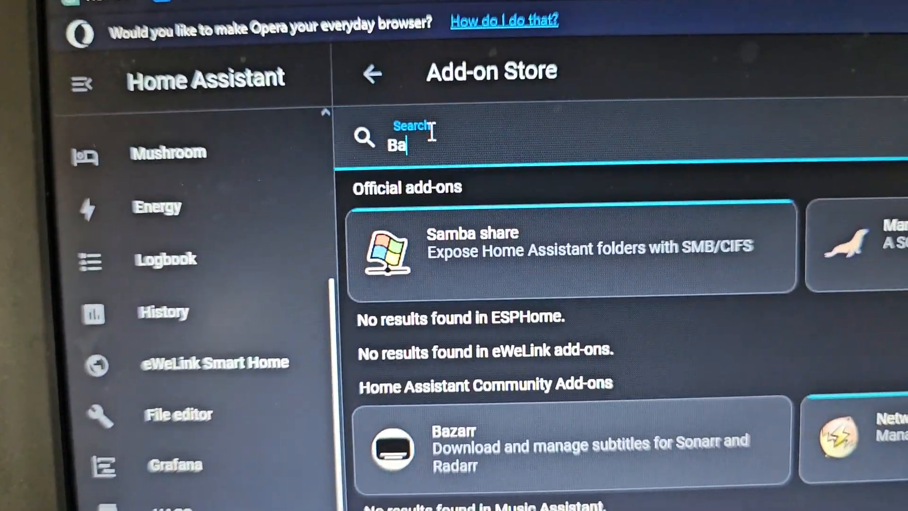
scroll("down", 3)
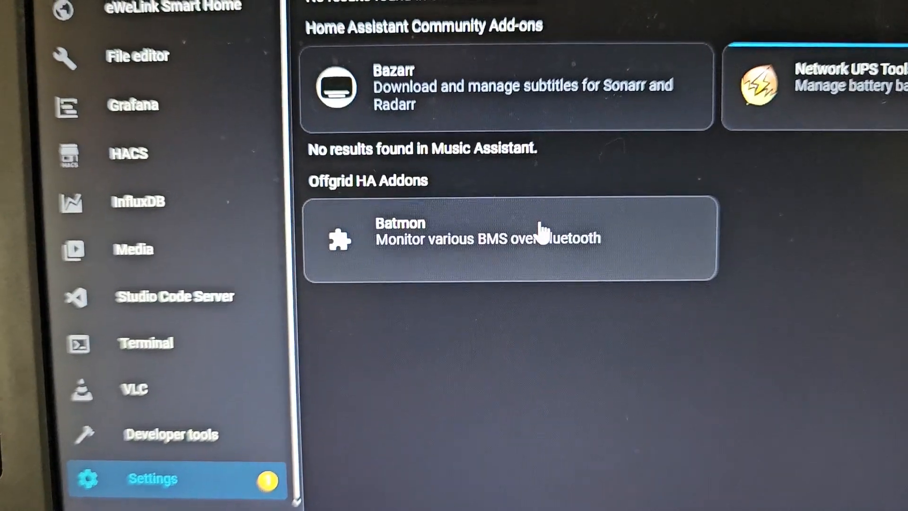
scroll("down", 3)
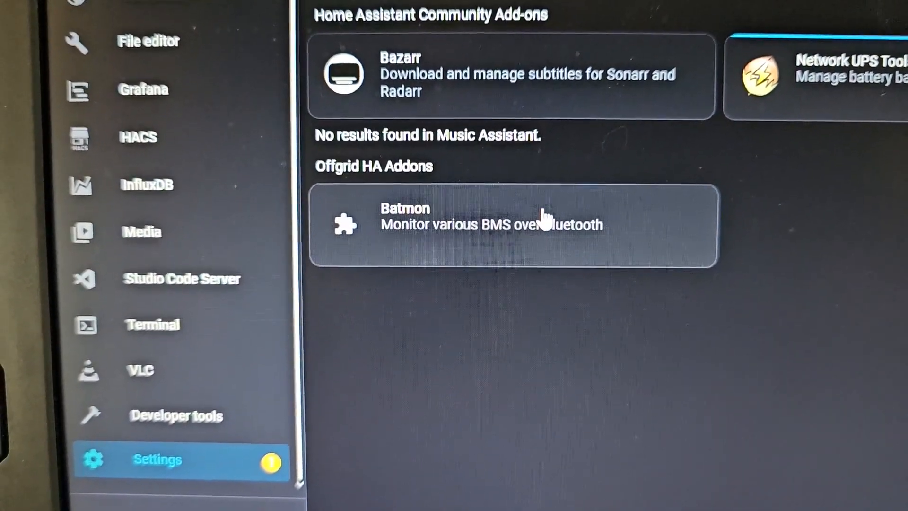
left_click(512, 224)
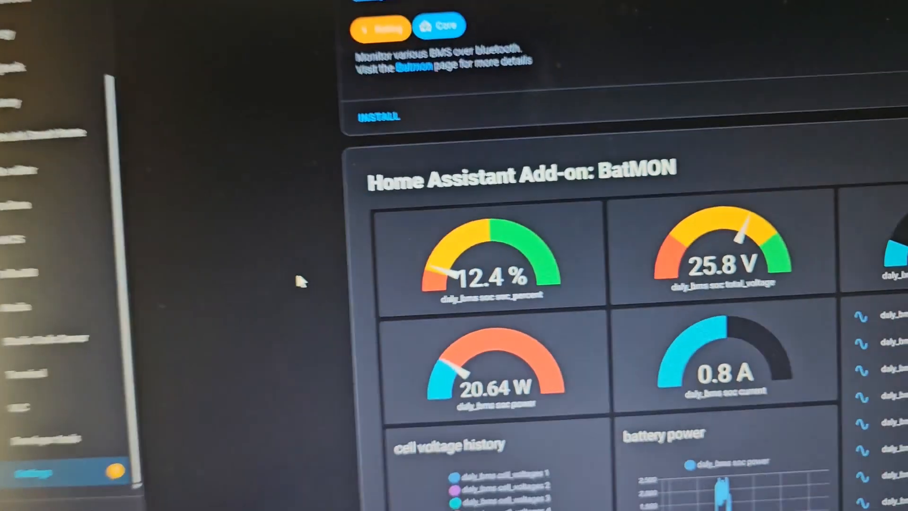
scroll("down", 3)
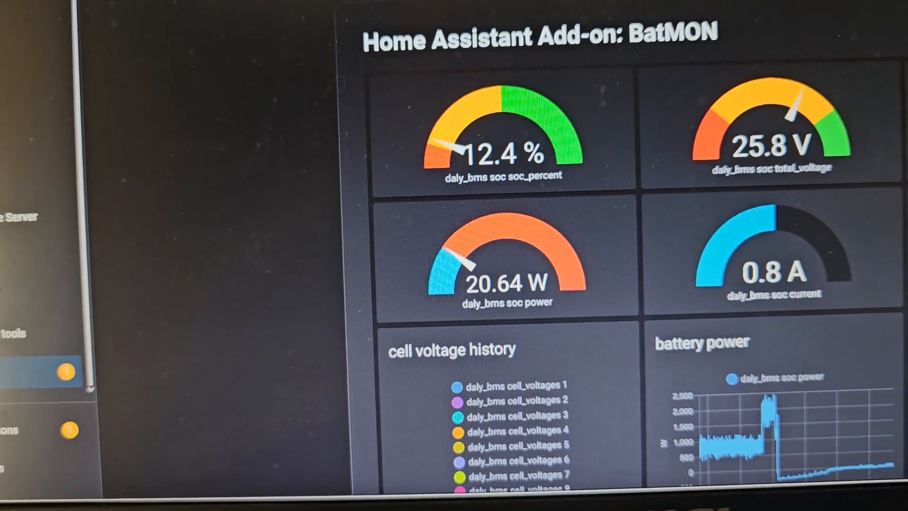
scroll("down", 3)
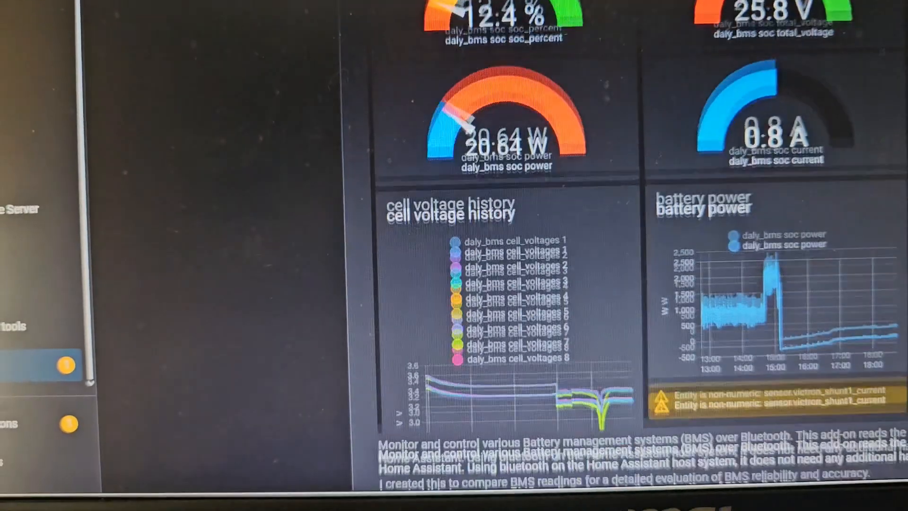
scroll("down", 3)
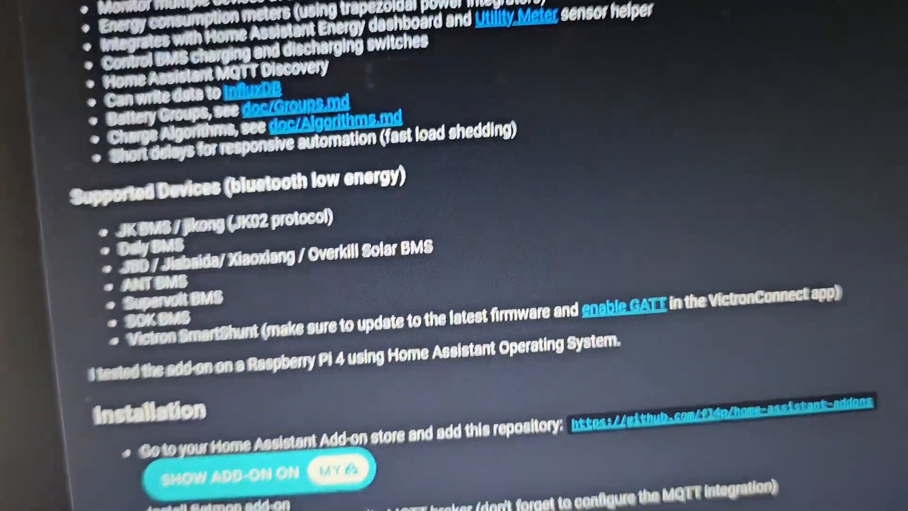
scroll("down", 3)
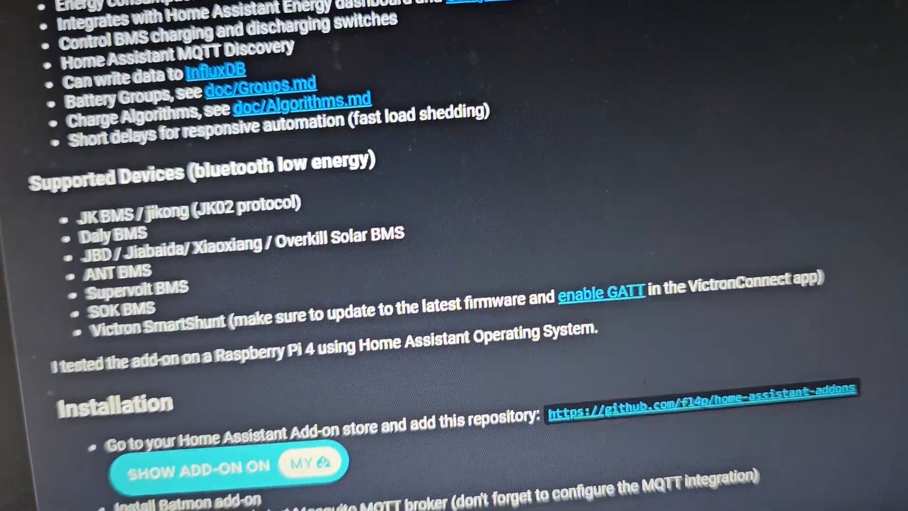
scroll("down", 3)
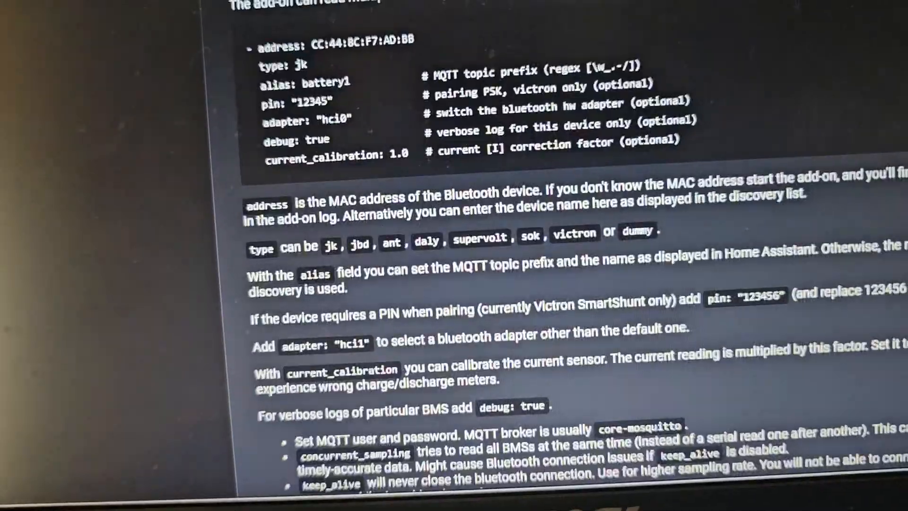
scroll("down", 3)
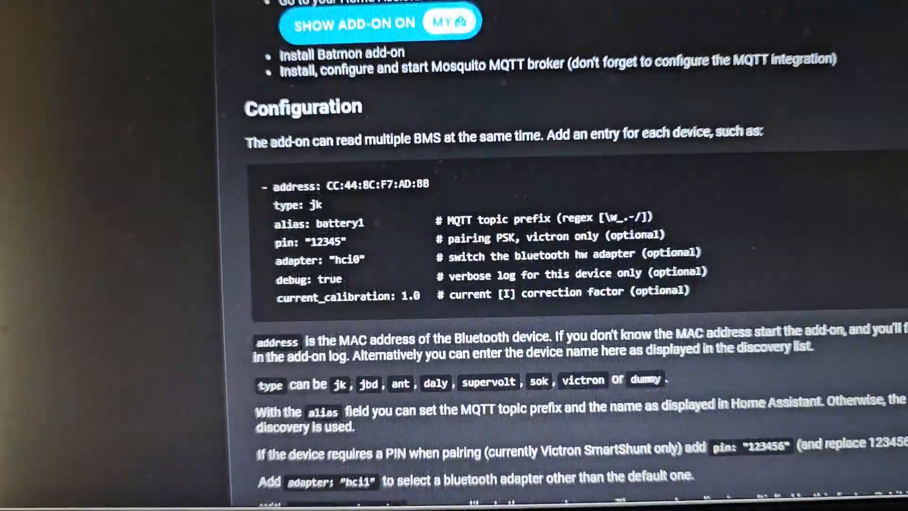
scroll("up", 3)
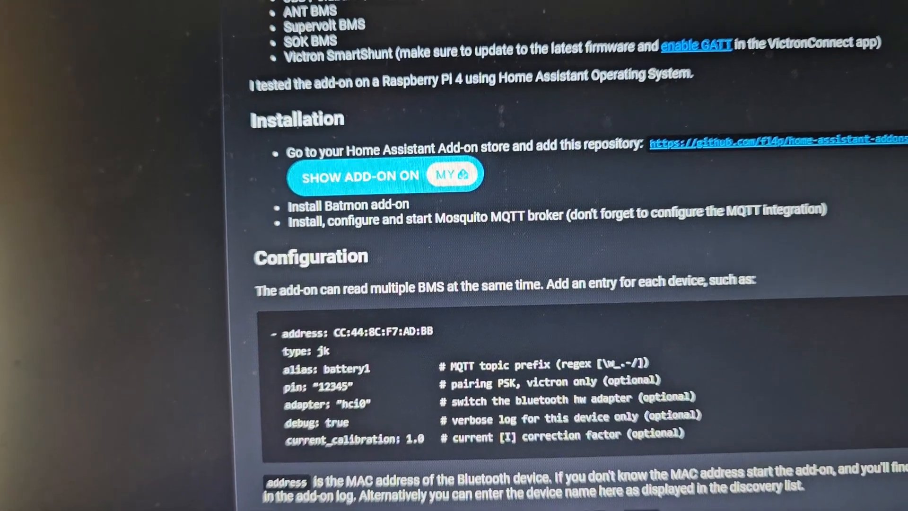
scroll("down", 3)
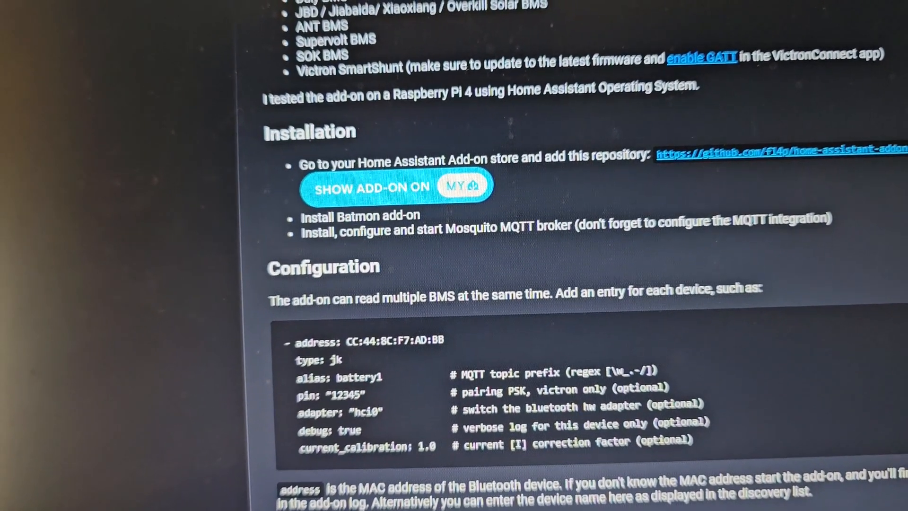
scroll("down", 3)
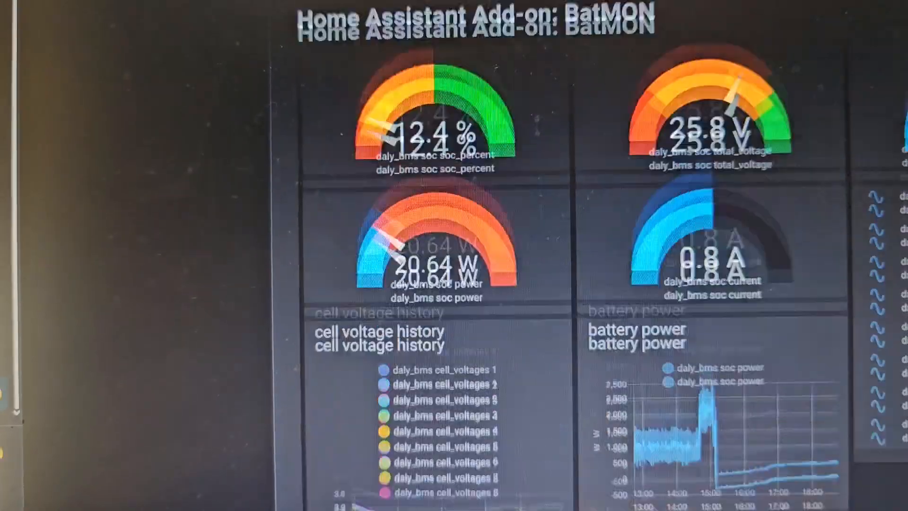
scroll("down", 3)
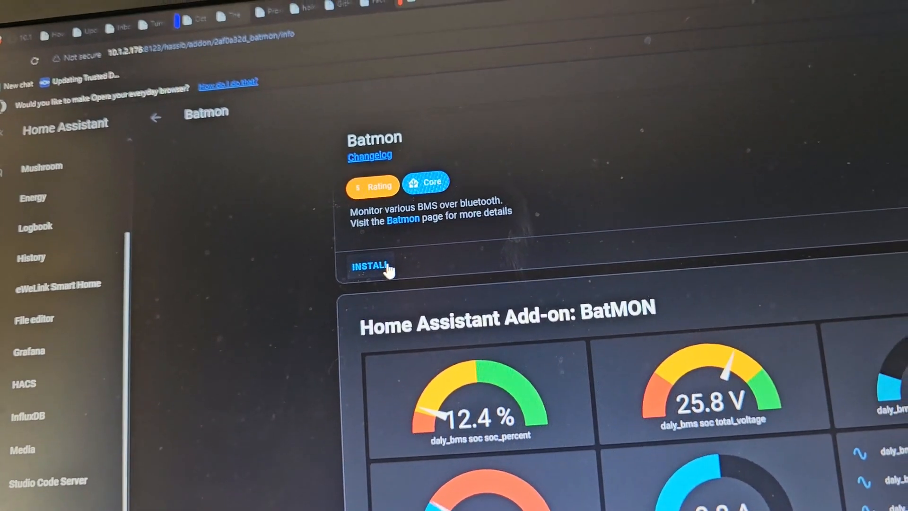
Start installing Batmon from its add-on page
scroll("down", 3)
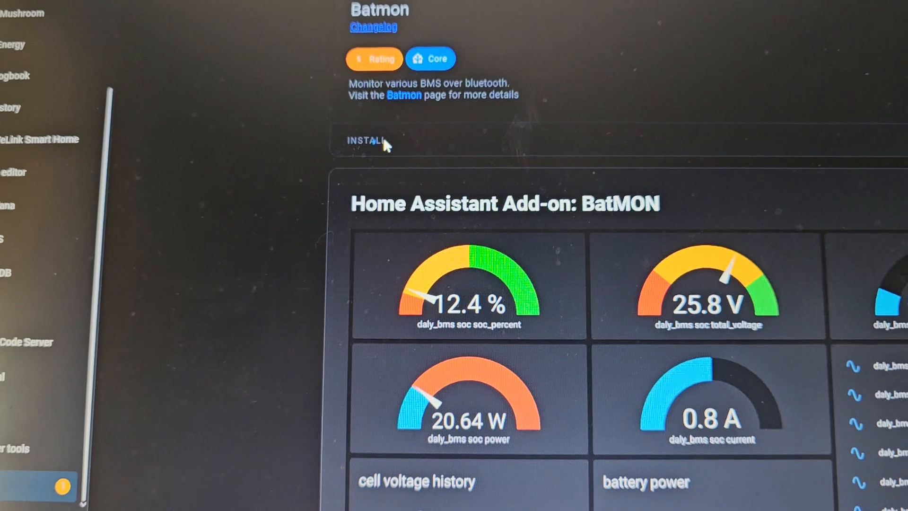
left_click(366, 141)
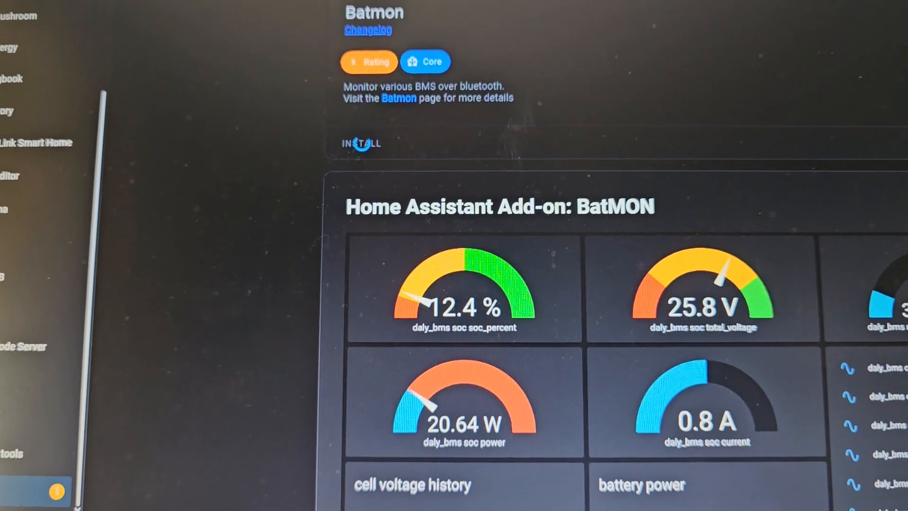
Scroll the documentation while Batmon 1.78 finishes installing, showing start-on-boot and watchdog
scroll("down", 3)
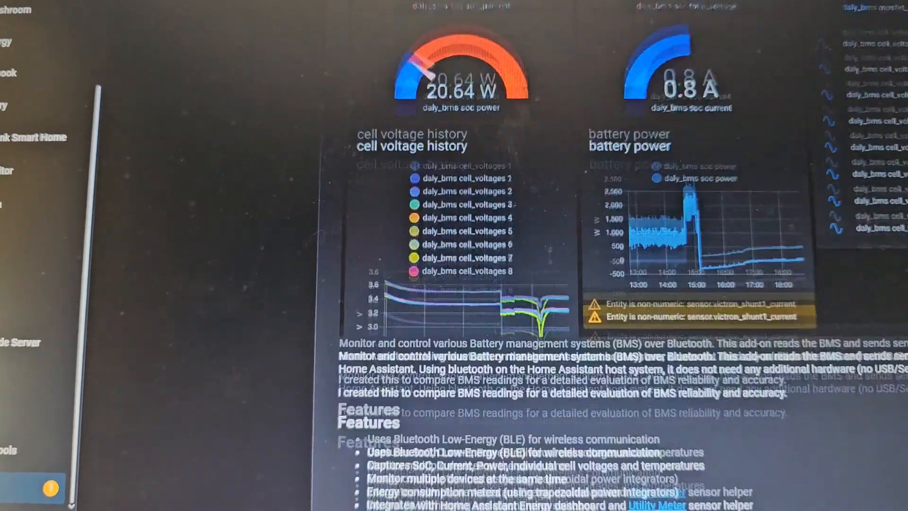
scroll("down", 3)
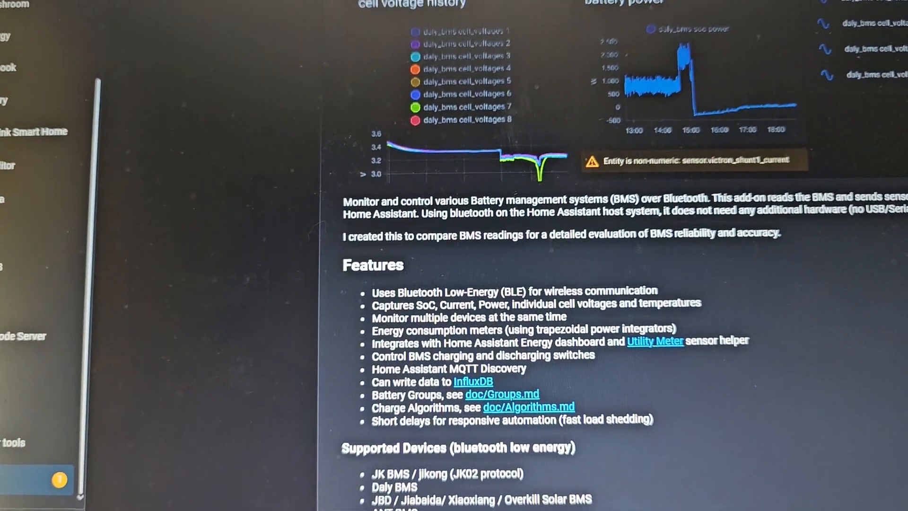
scroll("down", 3)
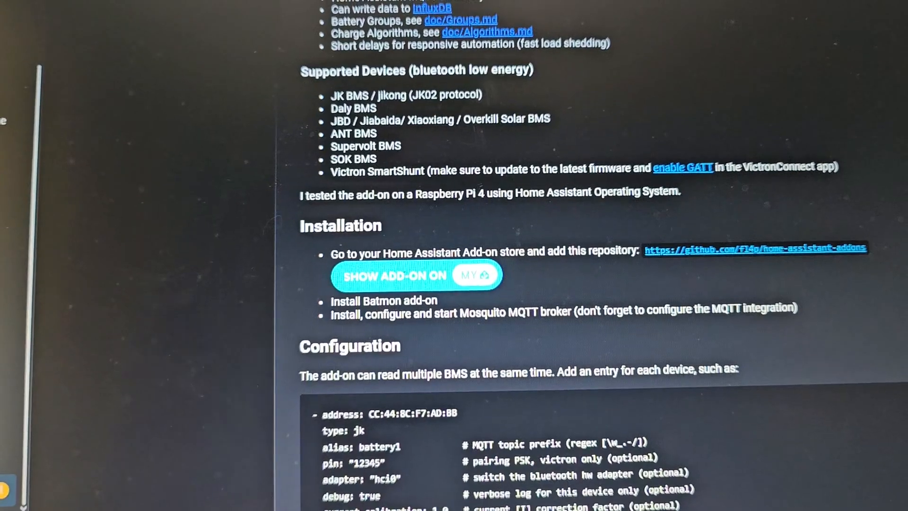
scroll("down", 3)
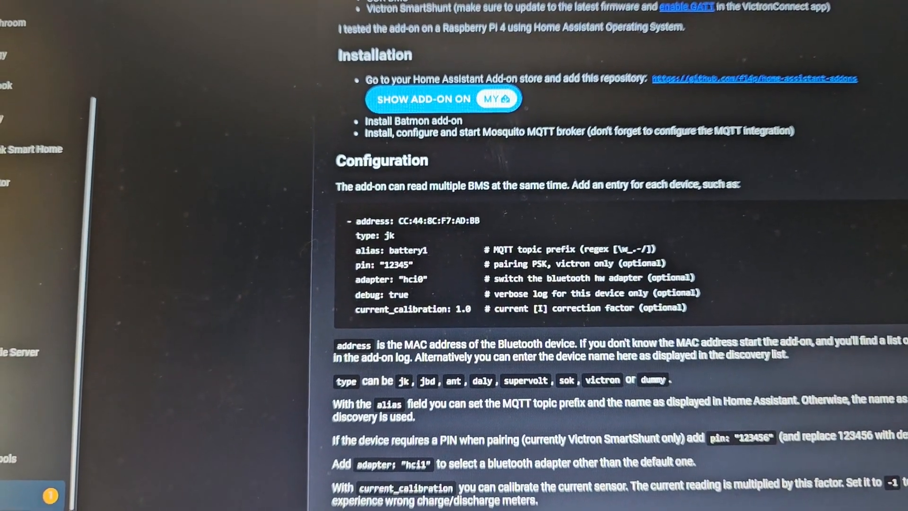
scroll("down", 3)
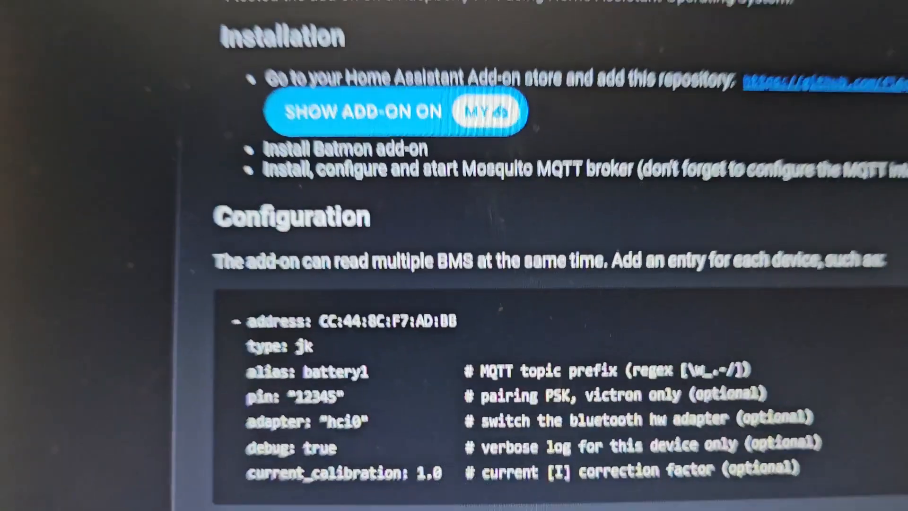
scroll("down", 3)
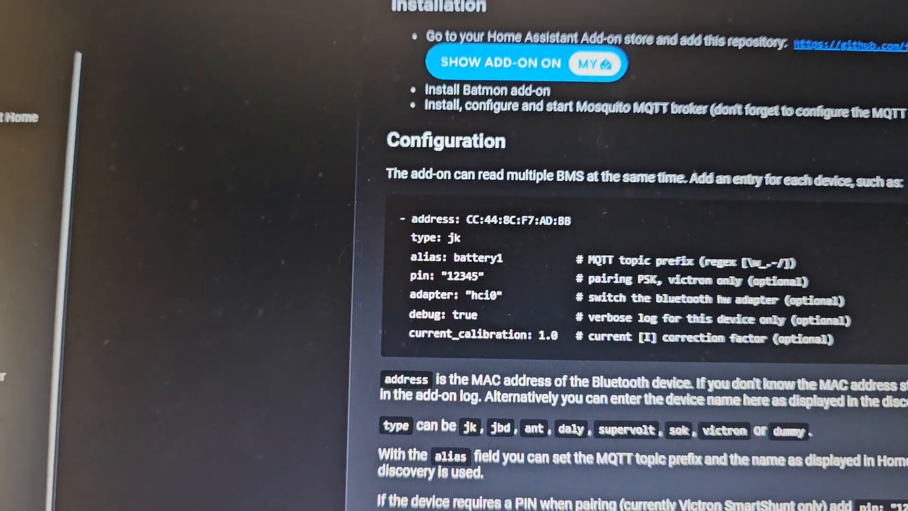
scroll("down", 3)
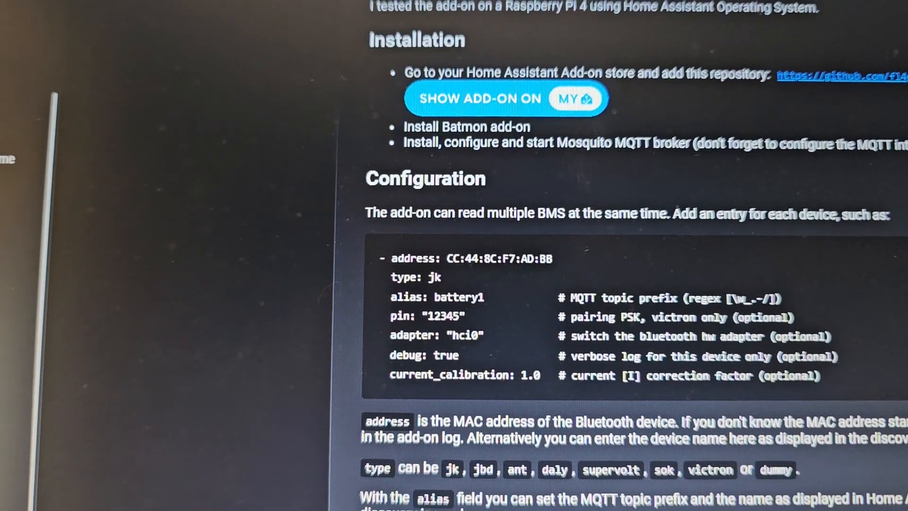
scroll("down", 3)
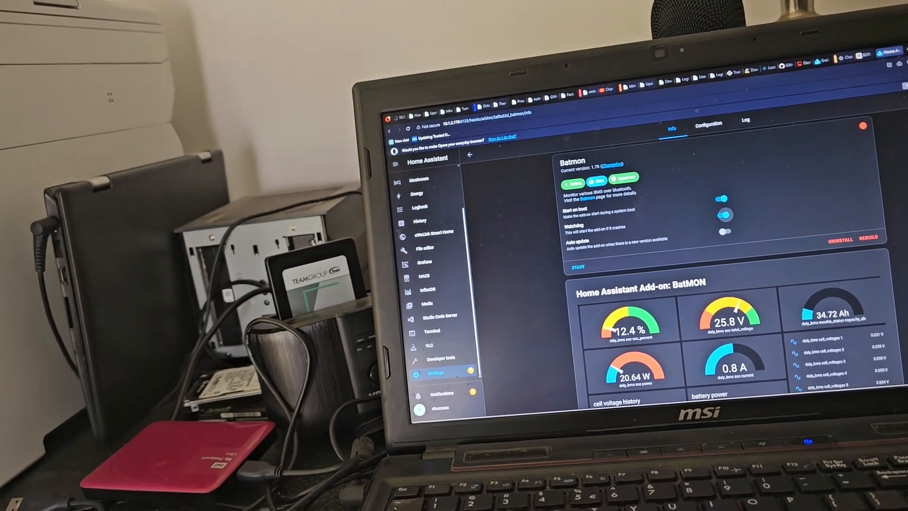
scroll("down", 3)
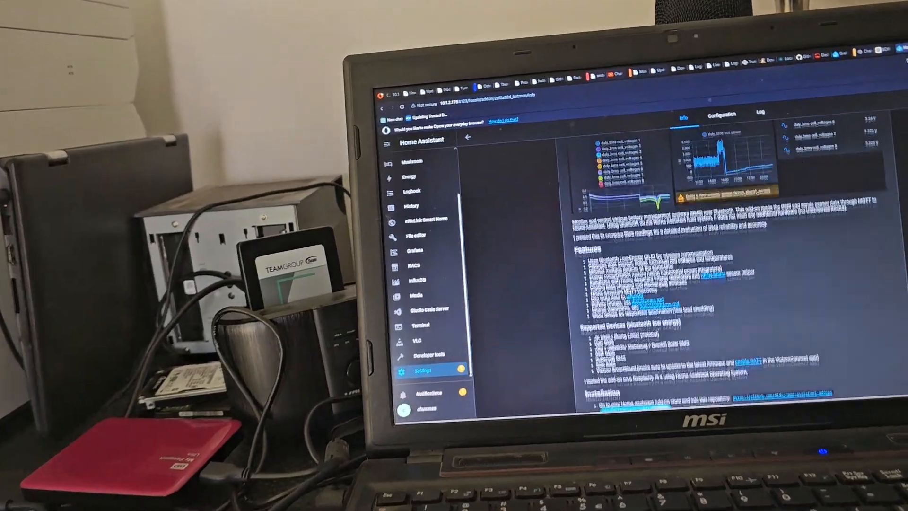
scroll("down", 3)
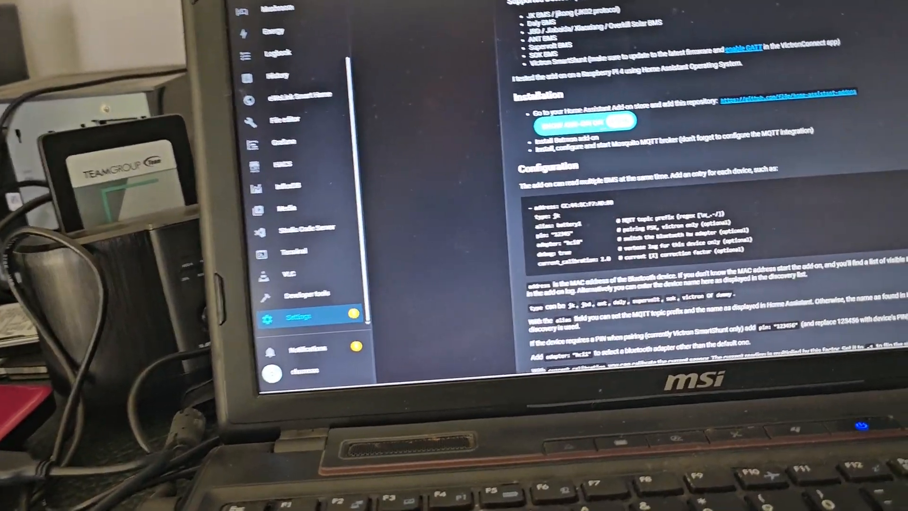